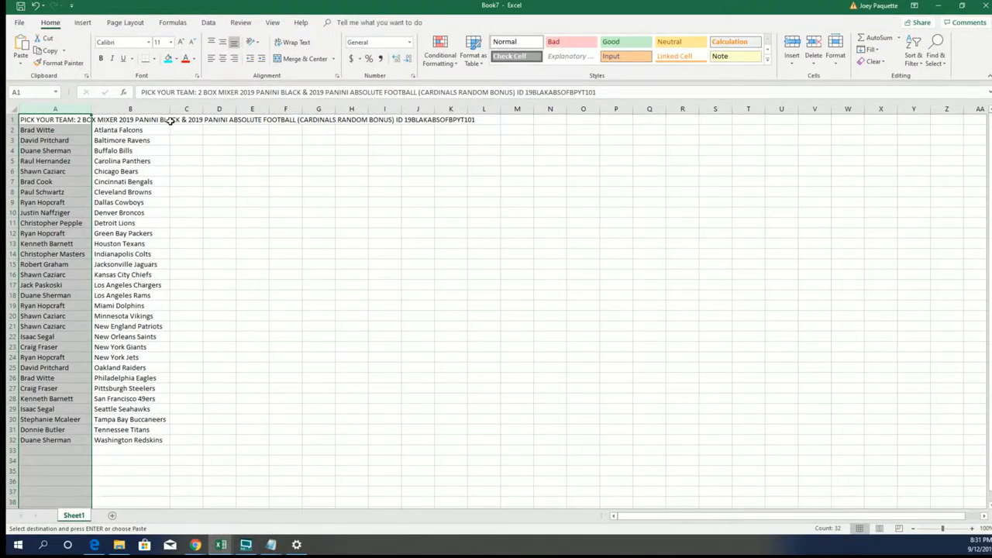
Copy the owner names in A2:A32 and bring up RANDOM.ORG's empty List Randomizer.
click(186, 119)
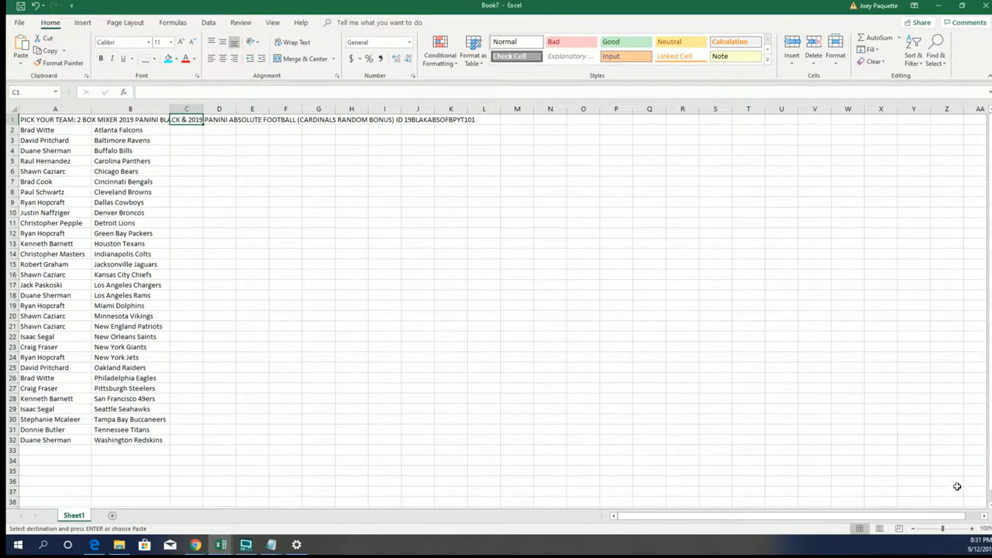
click(54, 129)
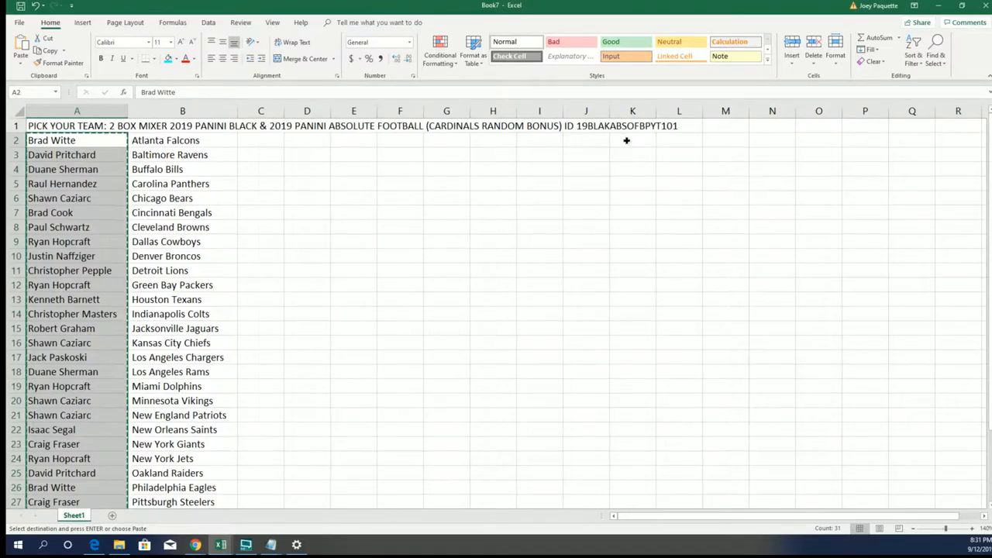
click(633, 140)
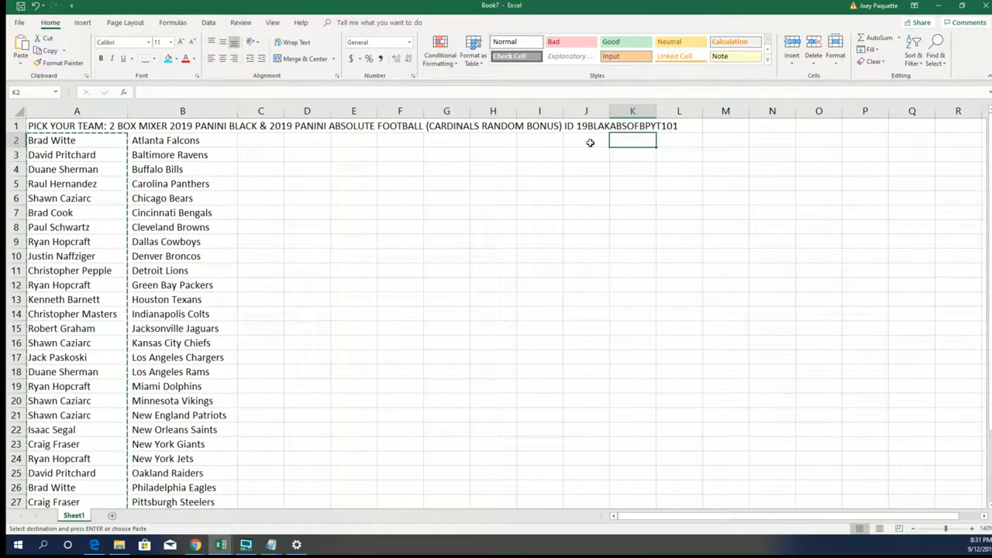
click(679, 140)
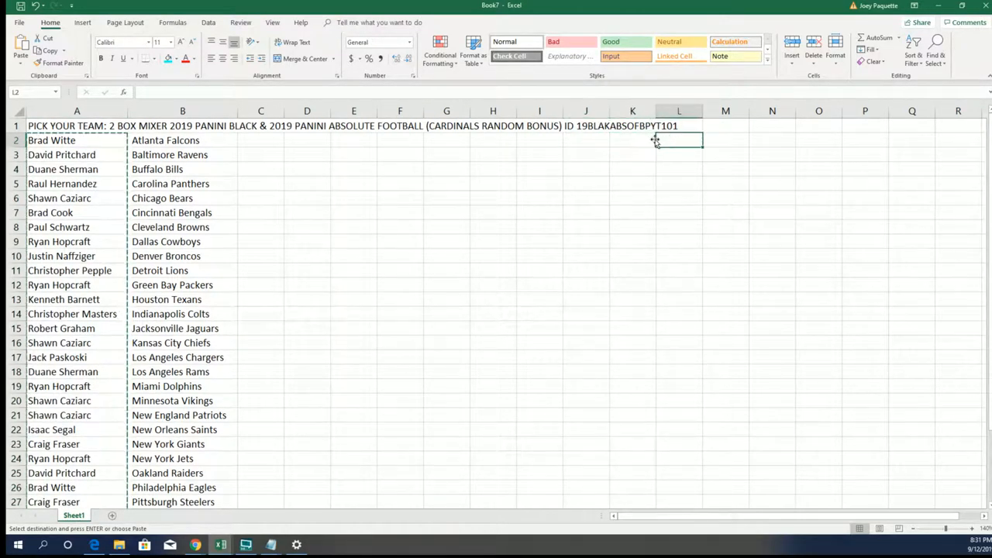
click(586, 140)
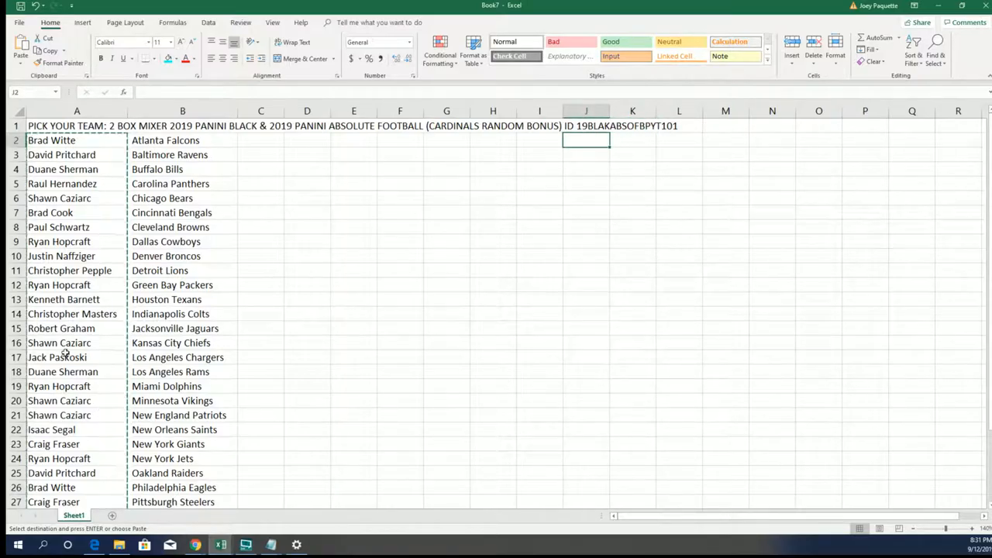
scroll(down, 3)
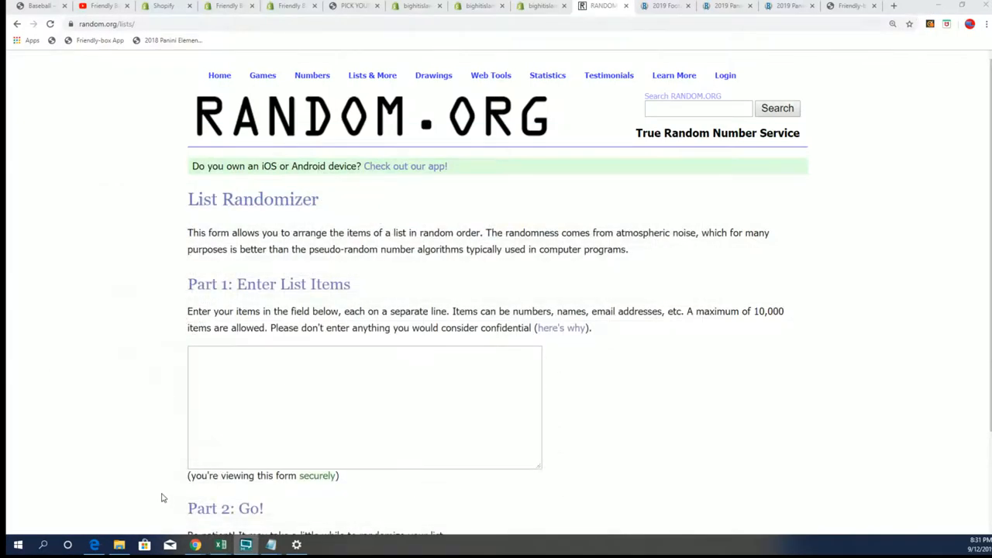
Paste the 31 owner names into the list box and randomize them three times.
right_click(365, 357)
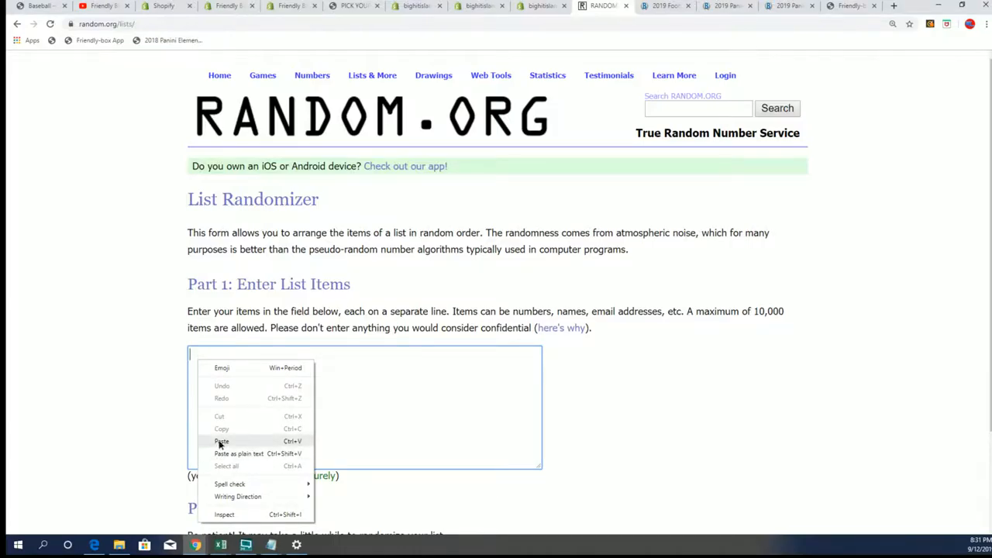
click(221, 441)
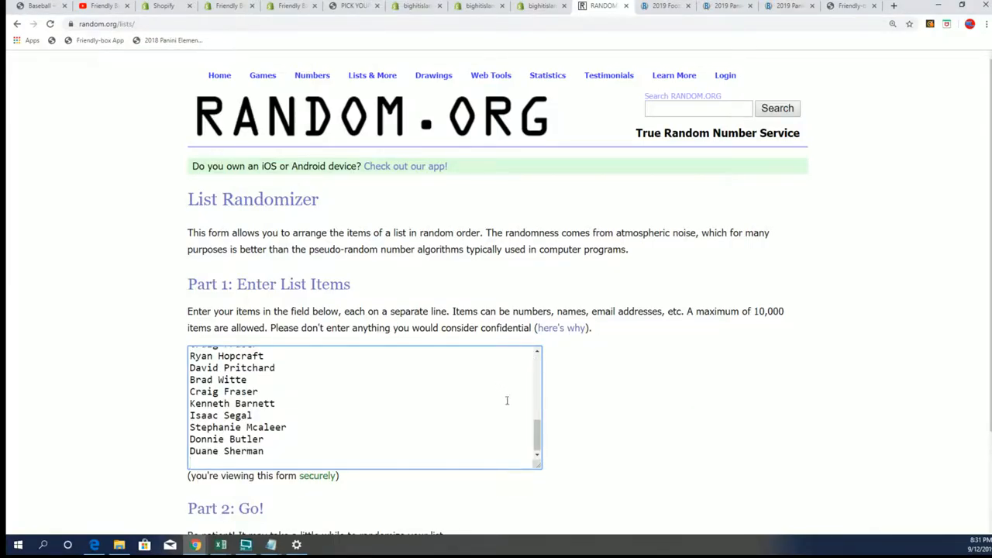
scroll(down, 3)
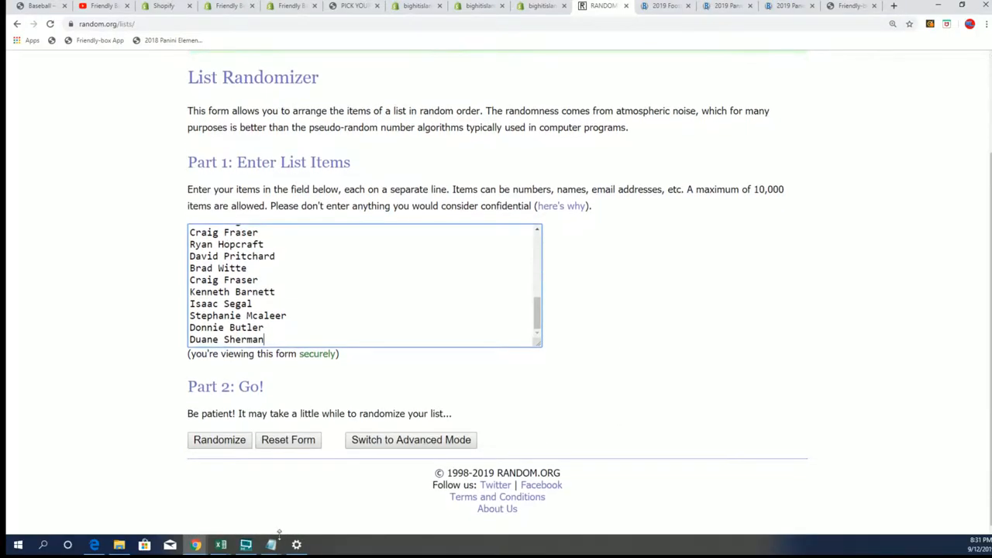
click(220, 440)
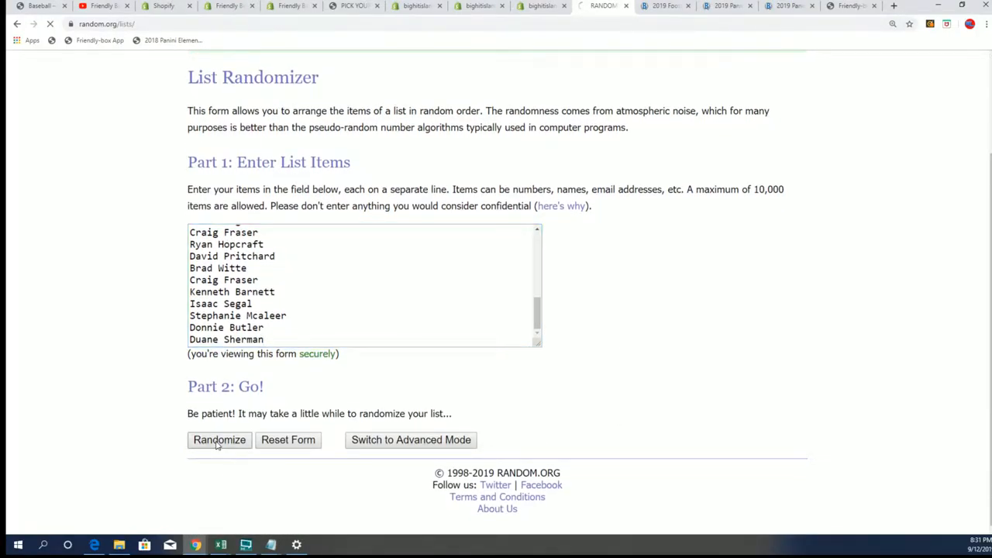
click(219, 440)
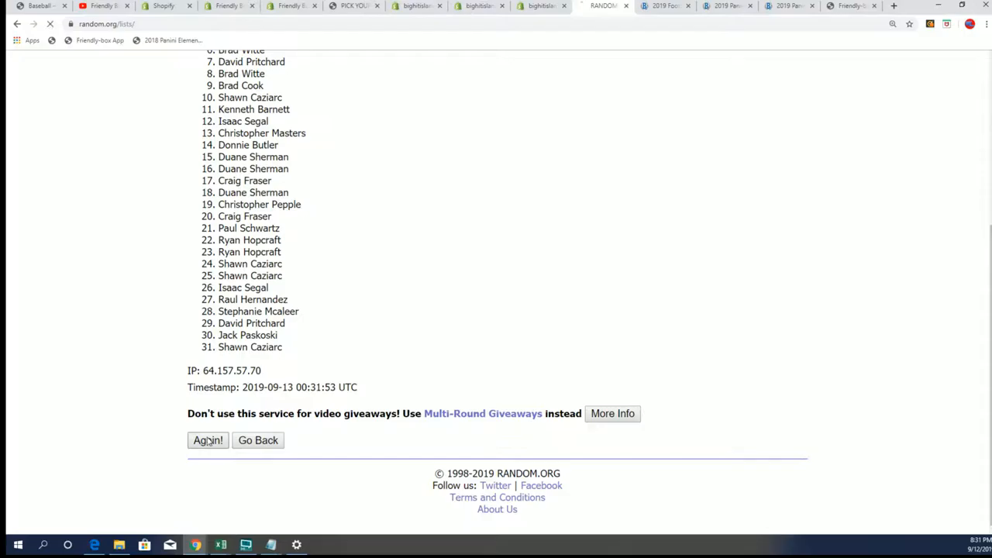
click(207, 441)
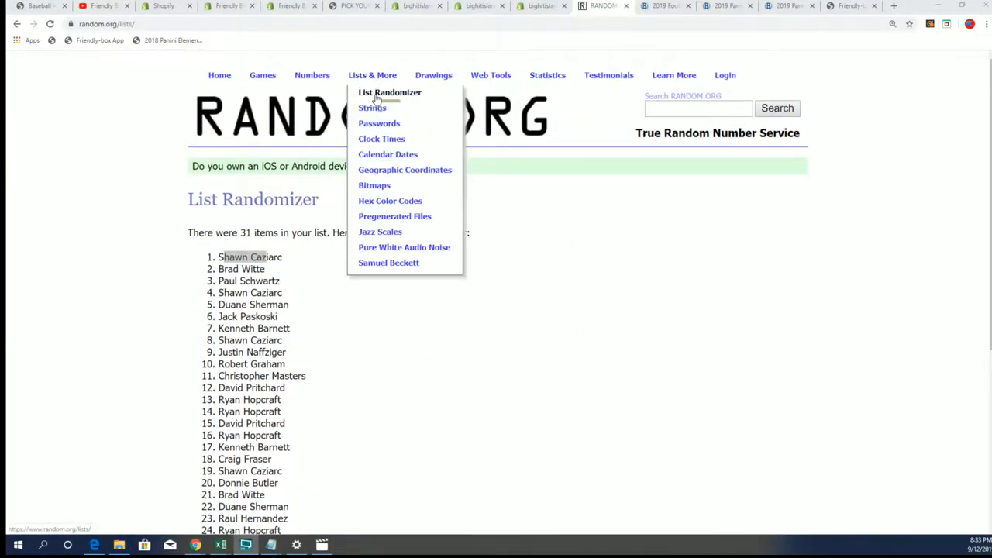
click(390, 93)
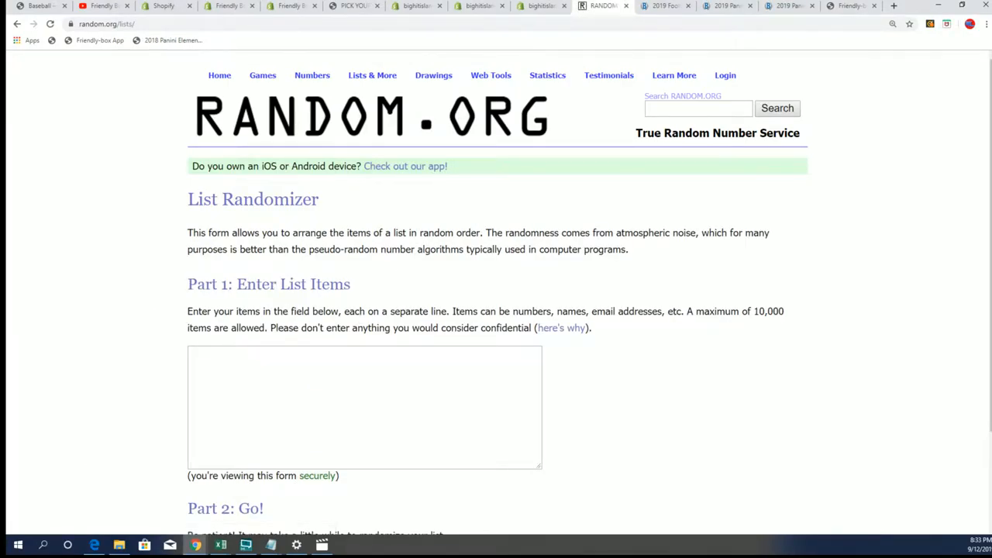
mouse_move(402, 294)
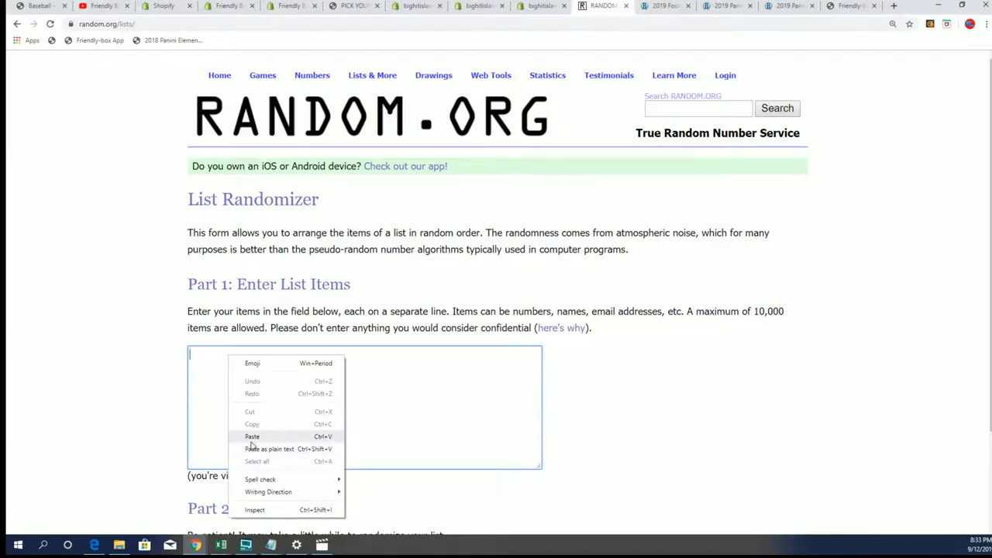
click(252, 437)
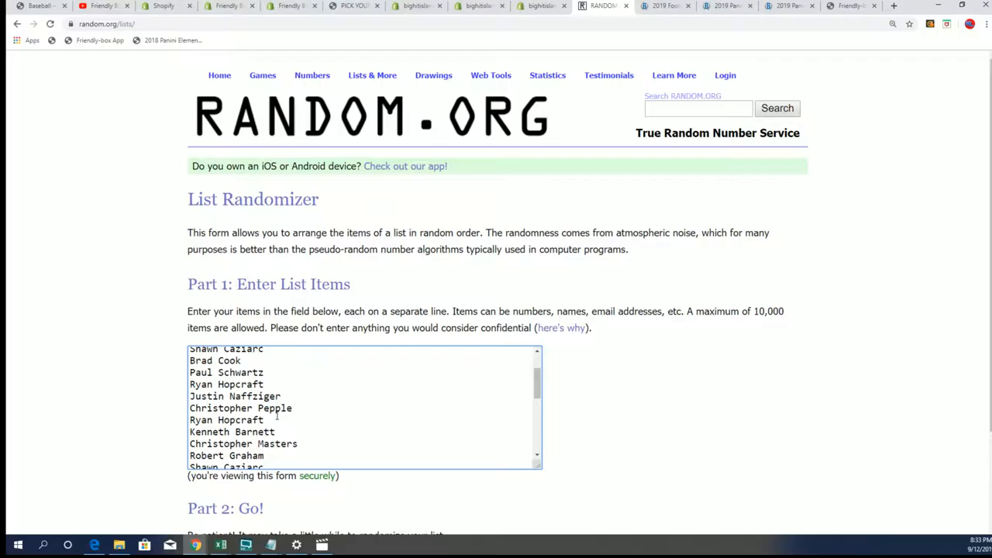
drag(287, 432, 190, 443)
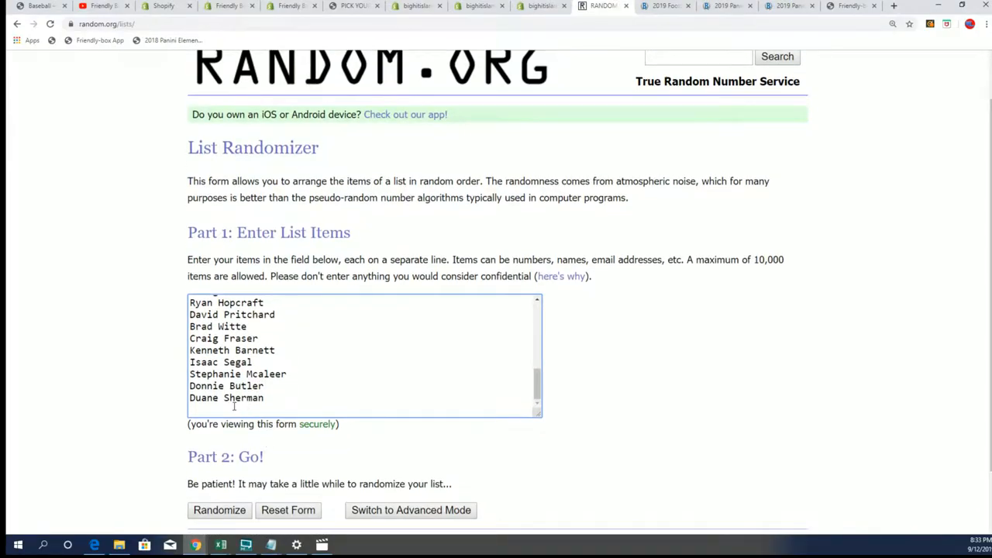
text(Kenneth Barnett)
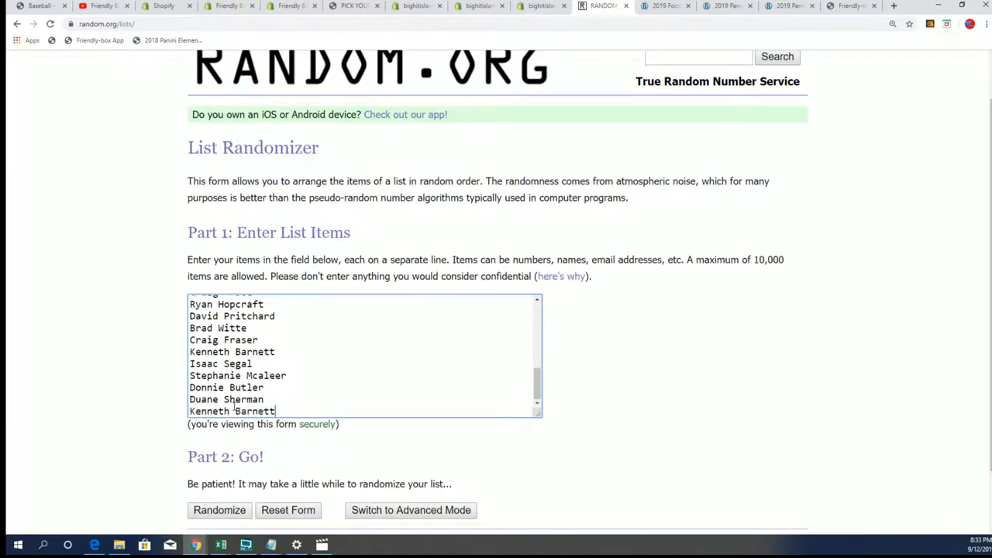
scroll(down, 3)
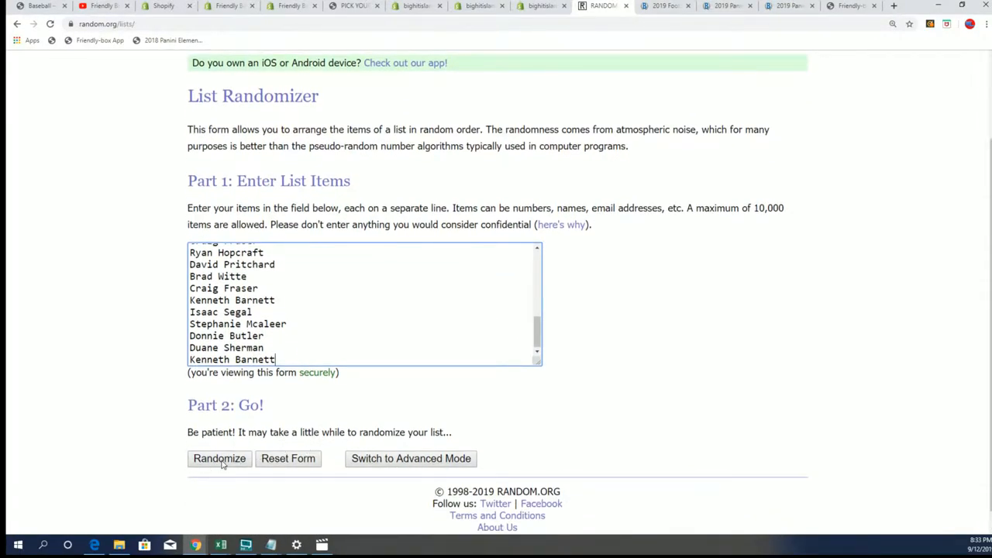
click(219, 458)
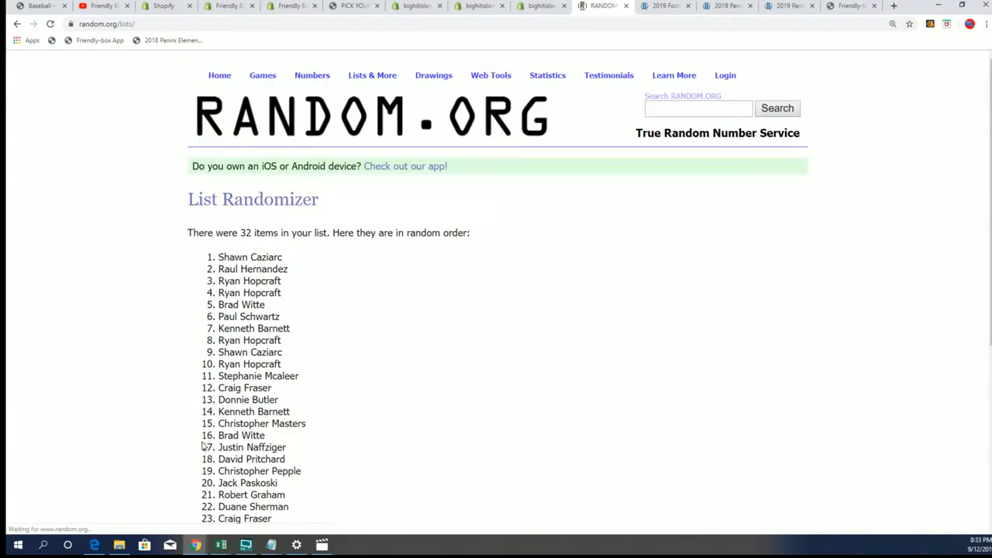
click(208, 441)
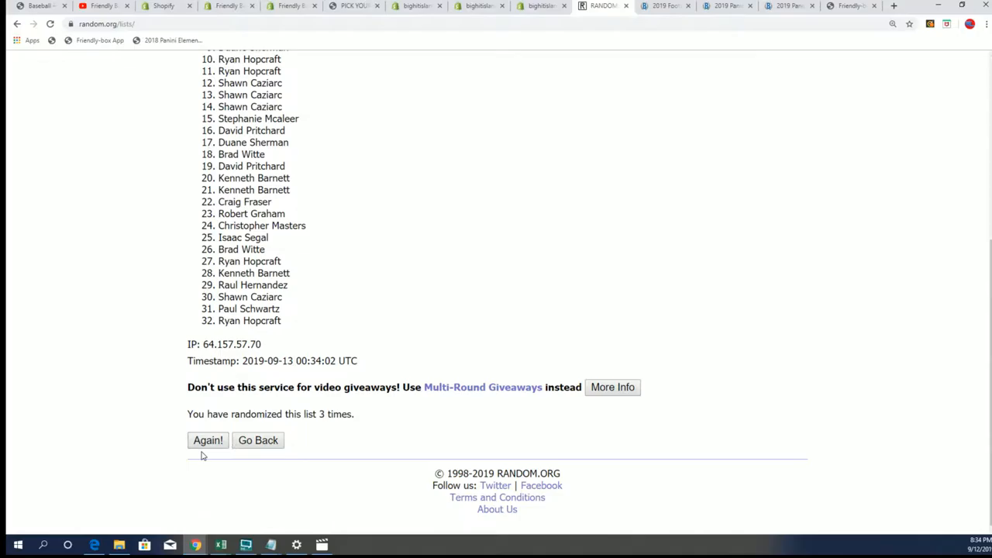
click(207, 440)
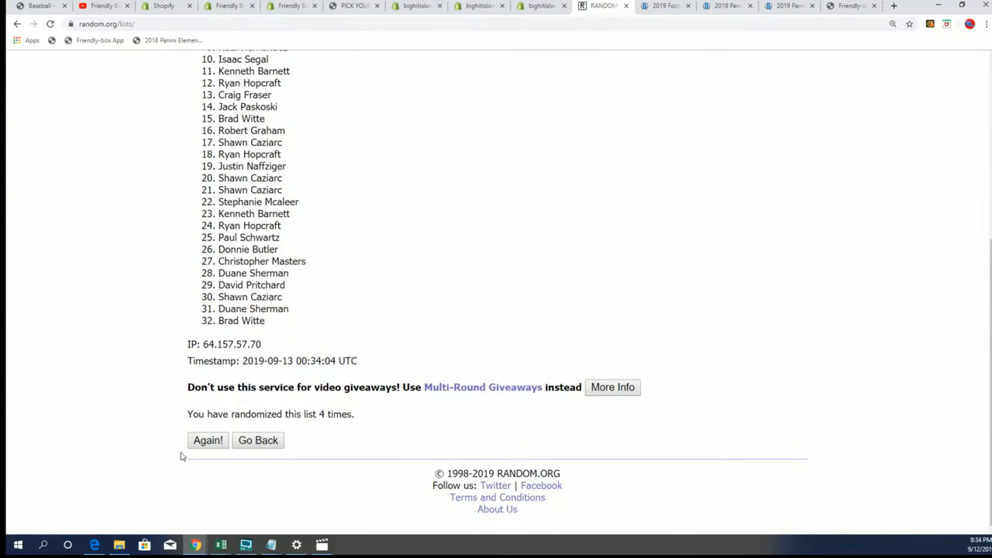
click(208, 441)
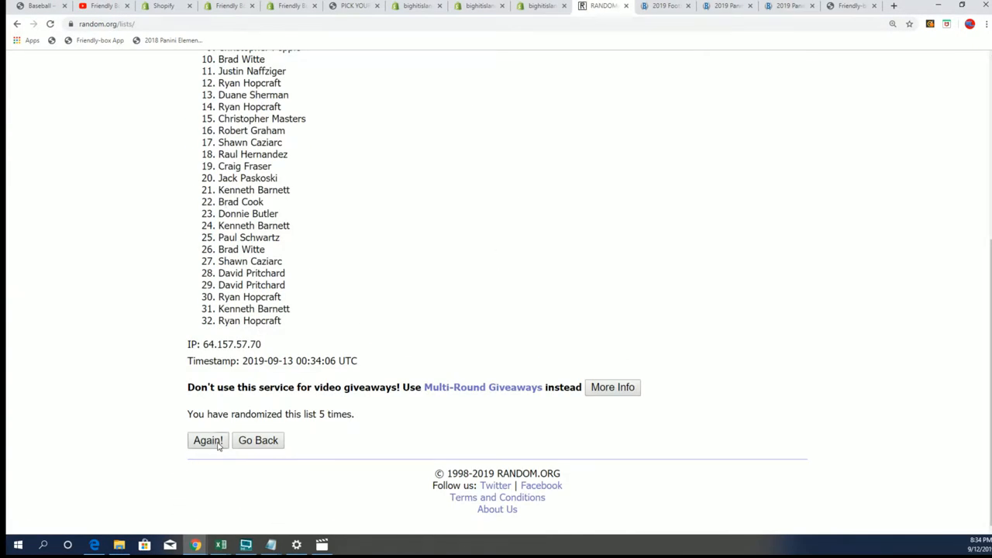
click(207, 440)
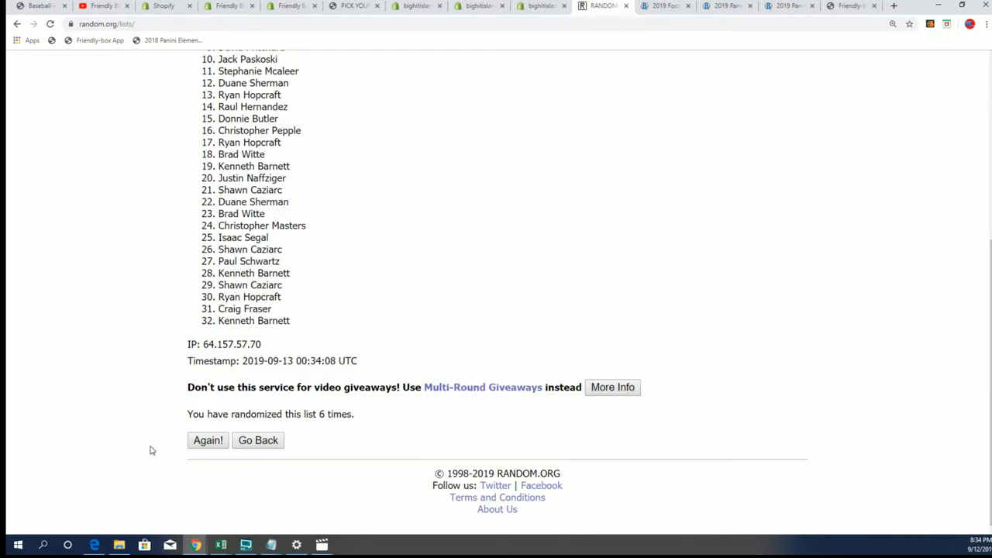
click(207, 440)
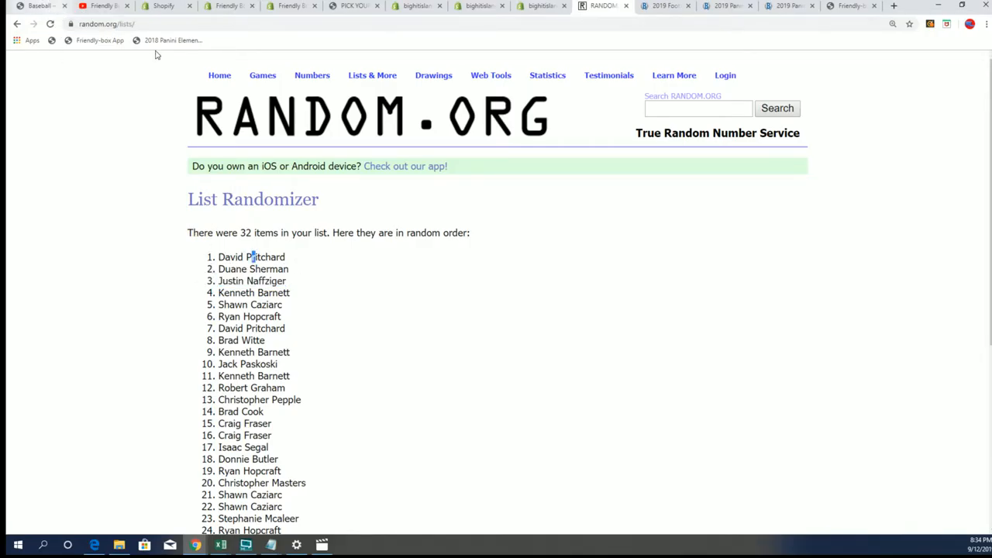
click(353, 6)
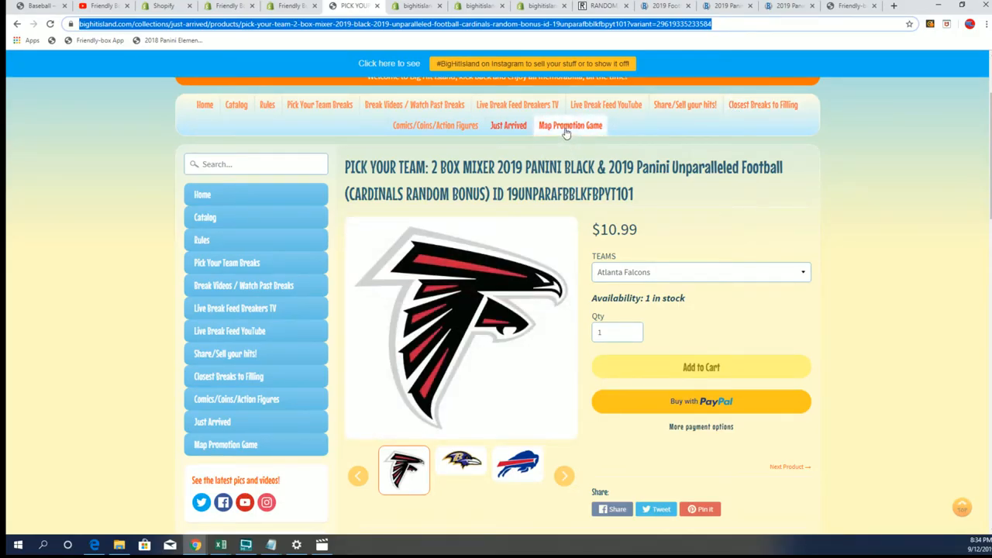
Open Big Hit Island's Map Promotion Game page and scroll through the numbered spots.
click(570, 125)
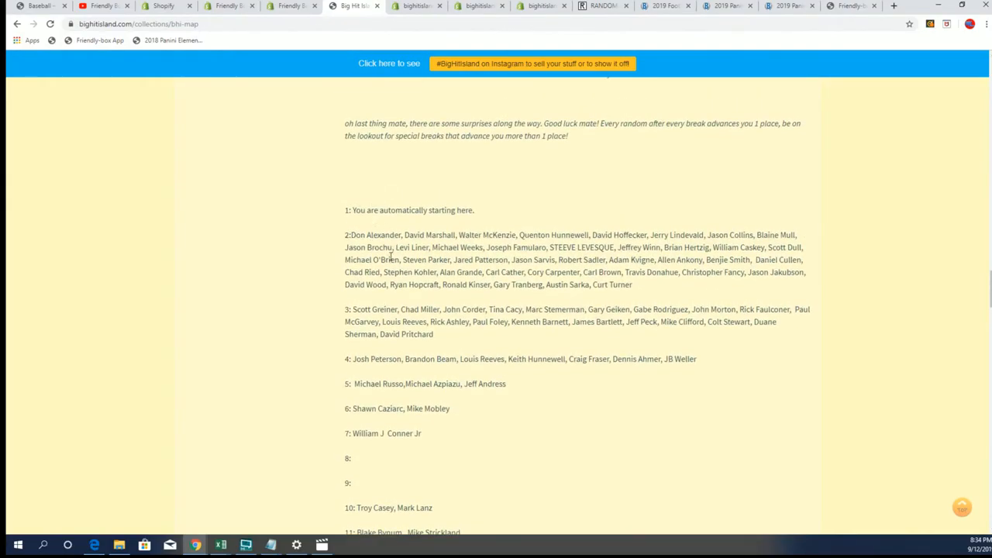
scroll(down, 3)
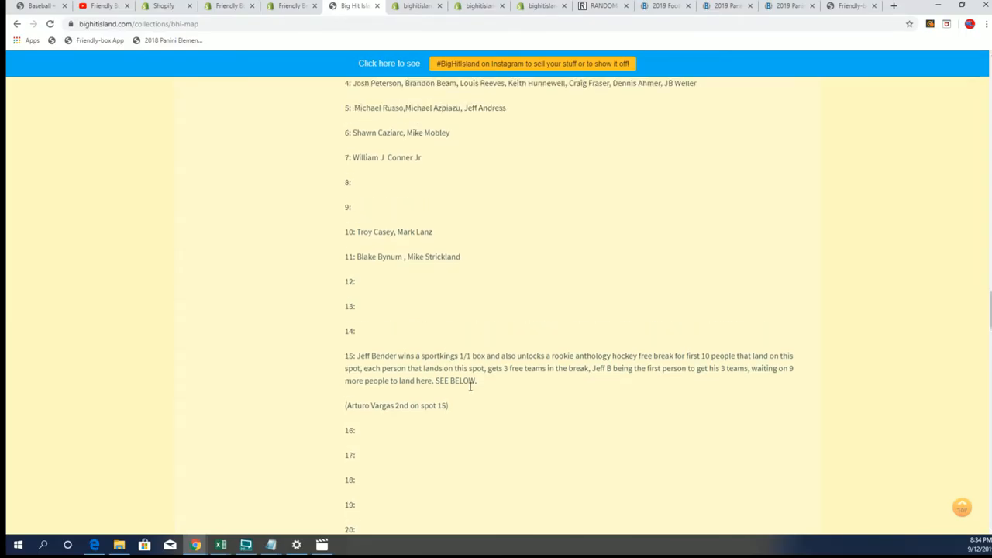